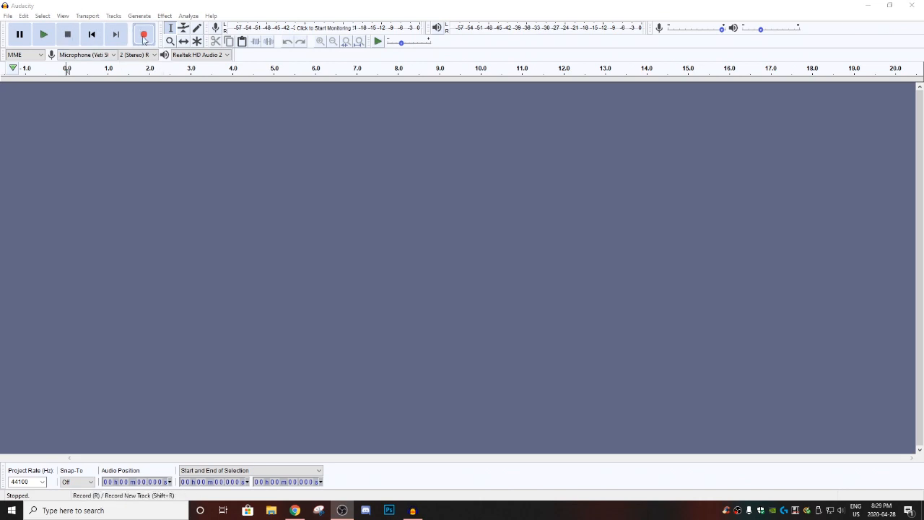
Record a roughly seven-second stereo voice clip into a new track, then stop recording.
click(145, 35)
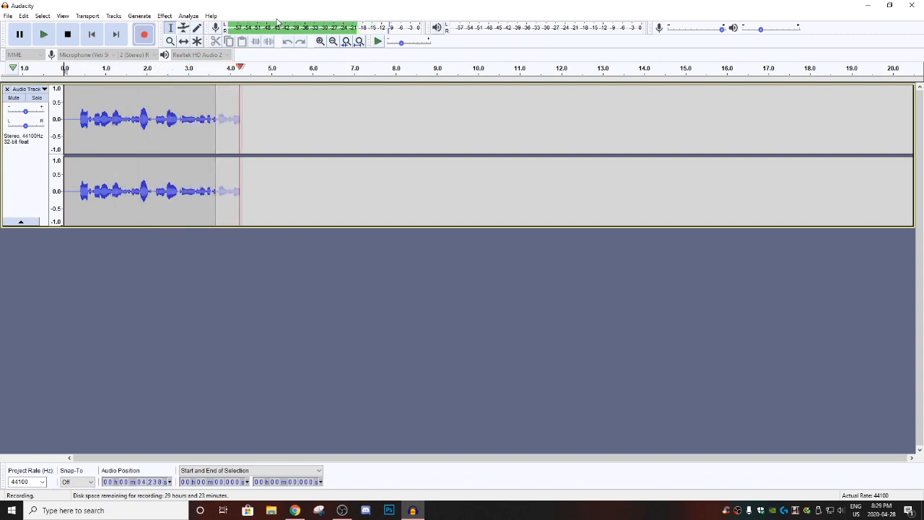
click(67, 35)
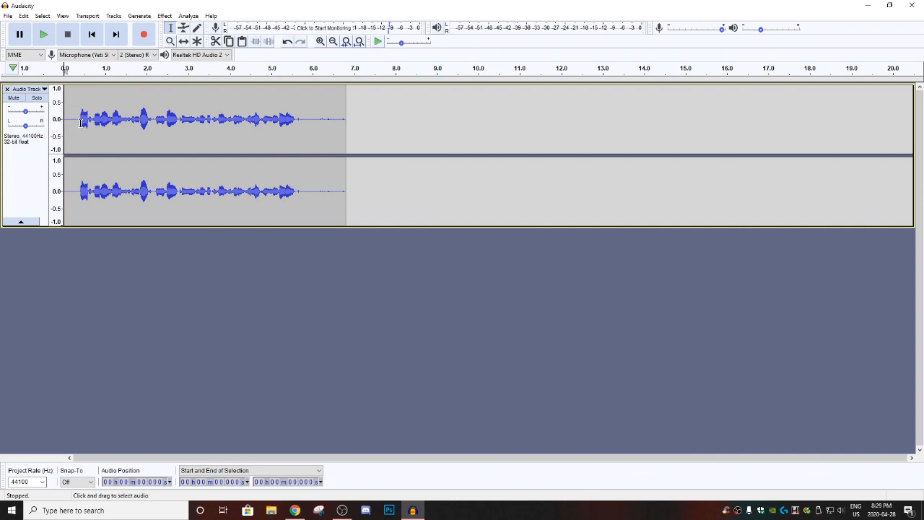
Play back the seven-second voice clip to review it, then stop playback.
click(43, 34)
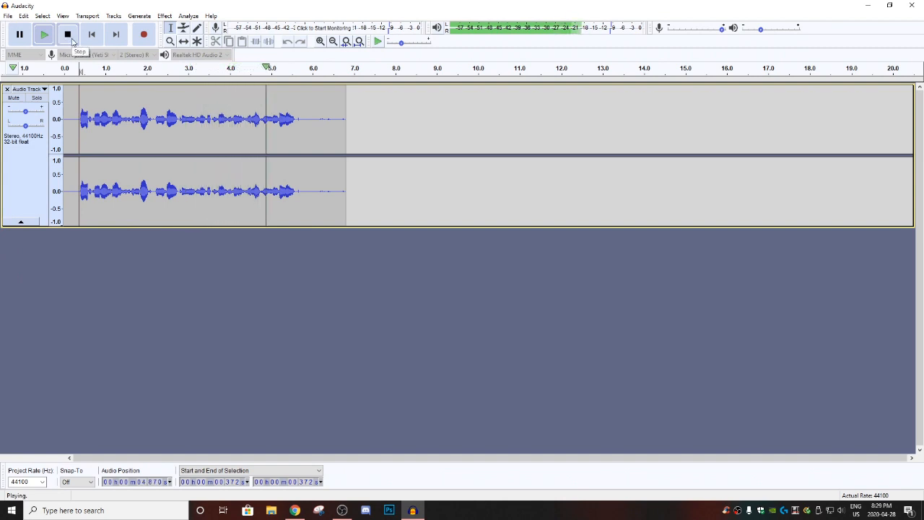
click(67, 35)
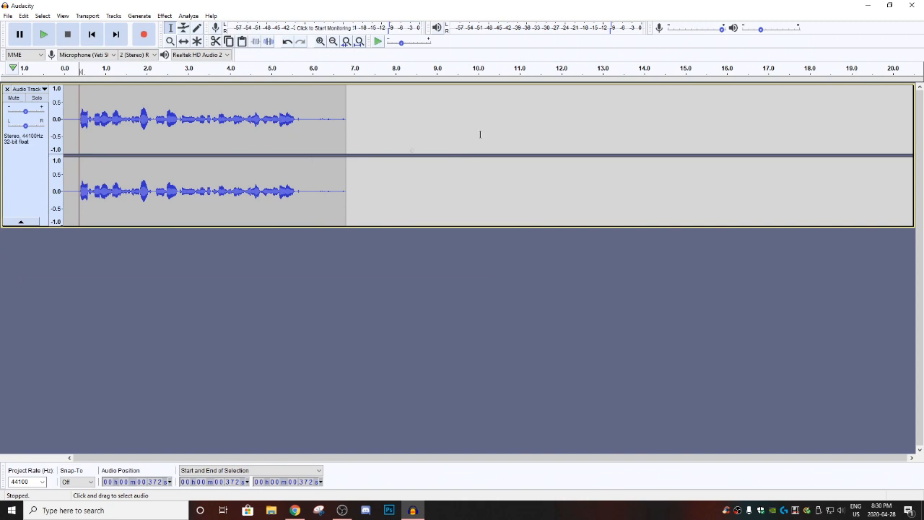
mouse_move(166, 115)
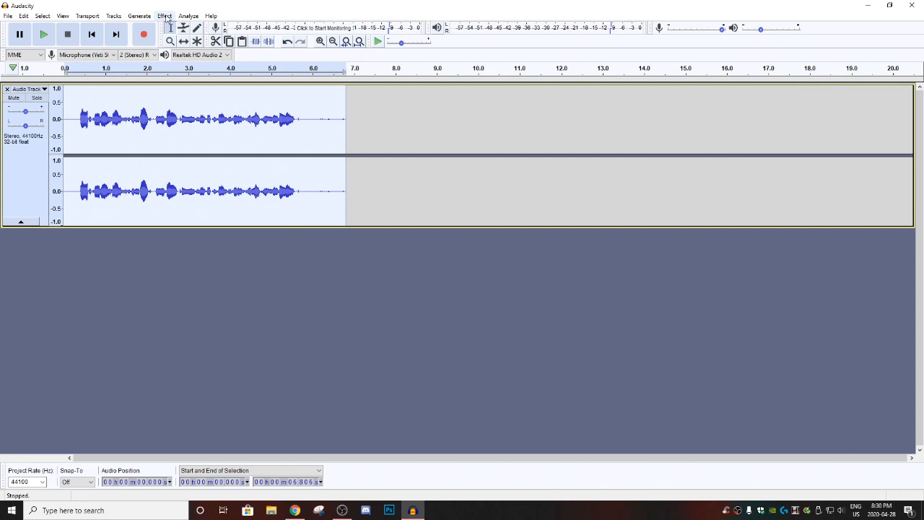
mouse_move(165, 16)
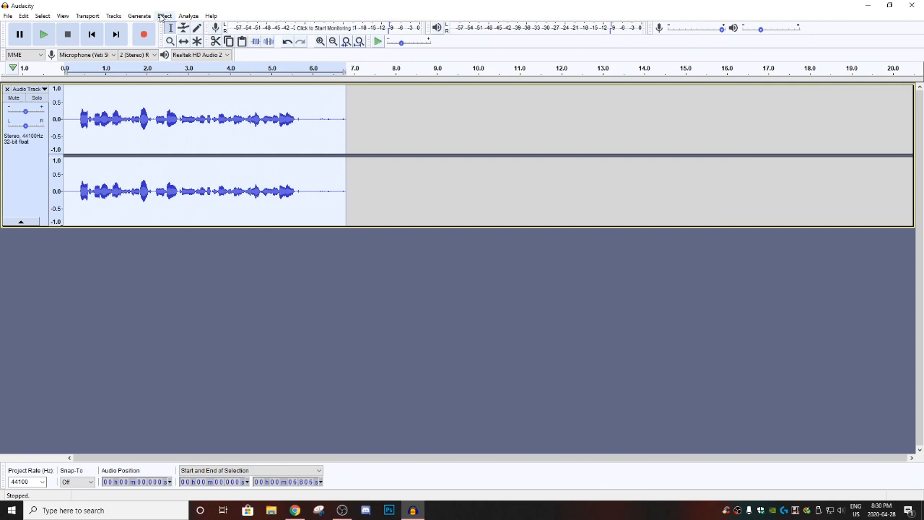
Apply the Normalize effect with default settings to the whole voice clip.
click(165, 14)
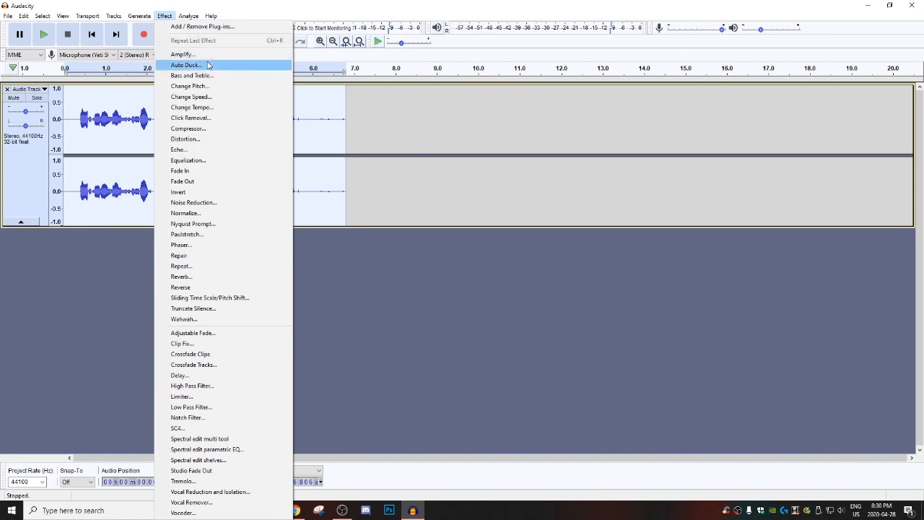
click(164, 14)
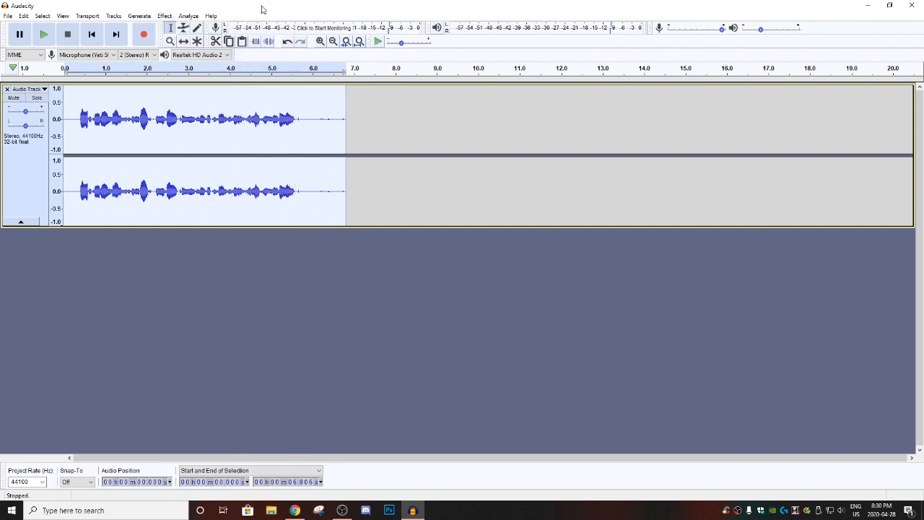
click(165, 14)
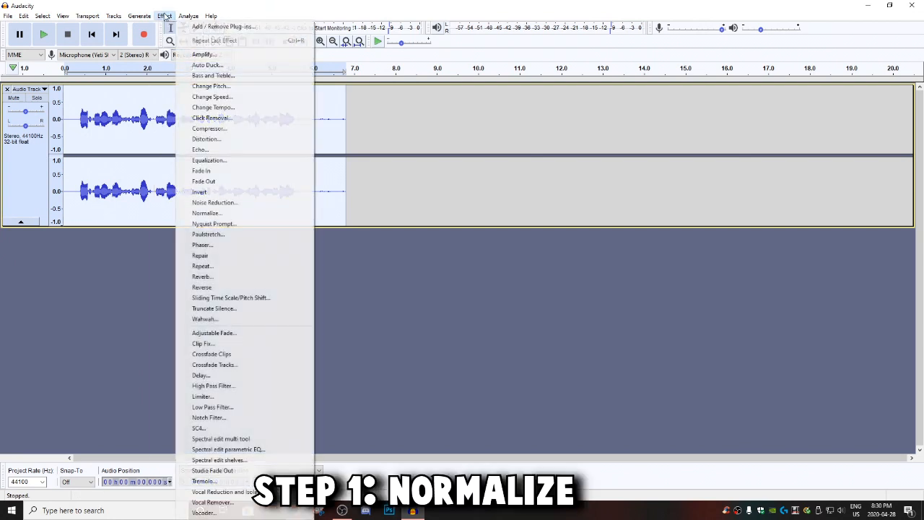
mouse_move(182, 182)
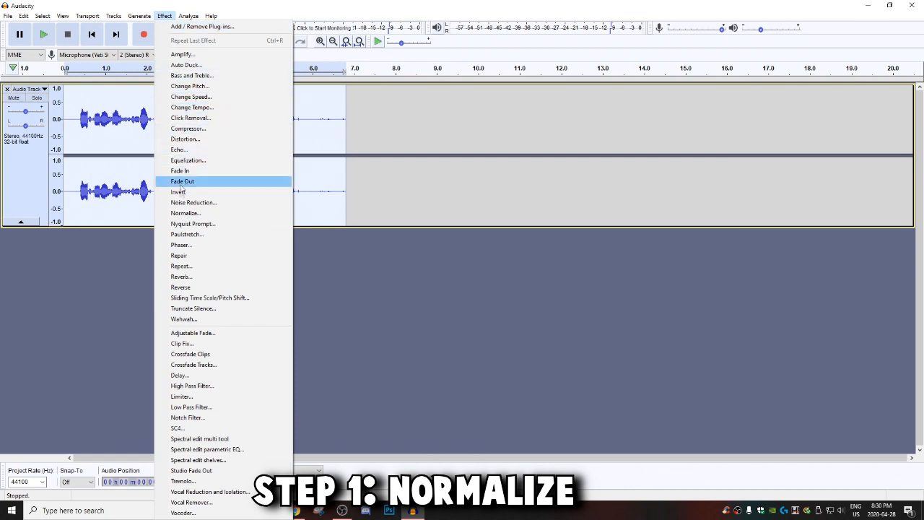
click(185, 214)
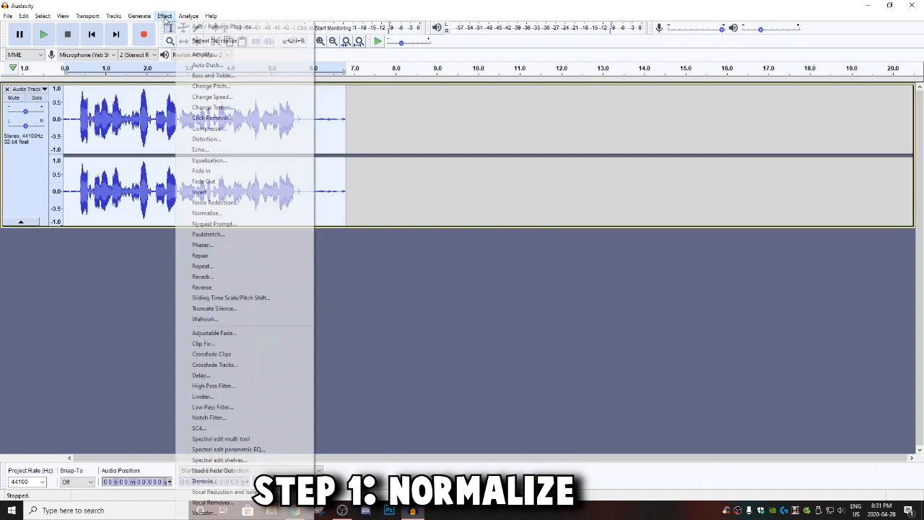
mouse_move(237, 159)
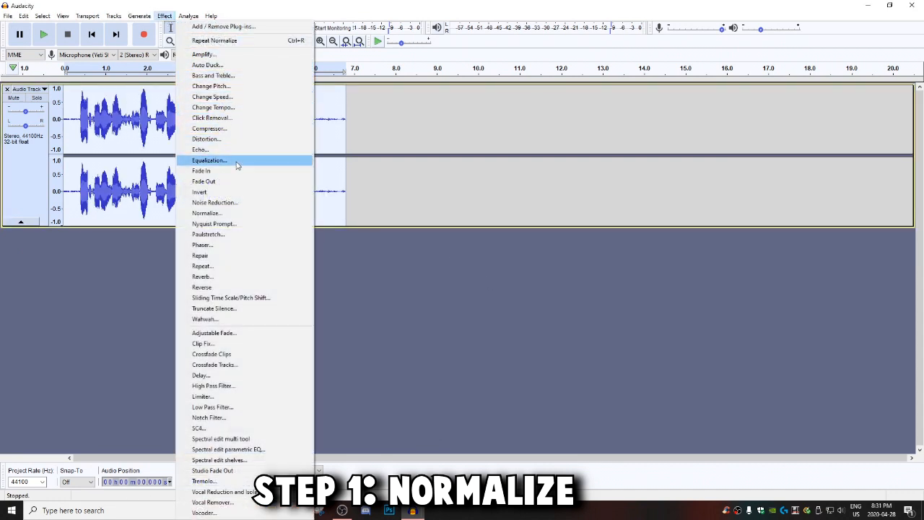
mouse_move(230, 129)
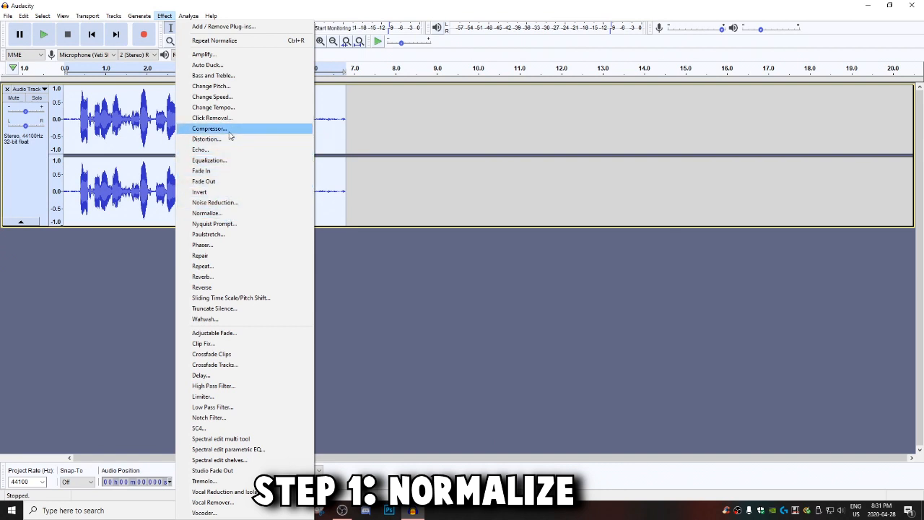
Apply the Compressor effect with its default threshold and ratio to the clip.
click(209, 129)
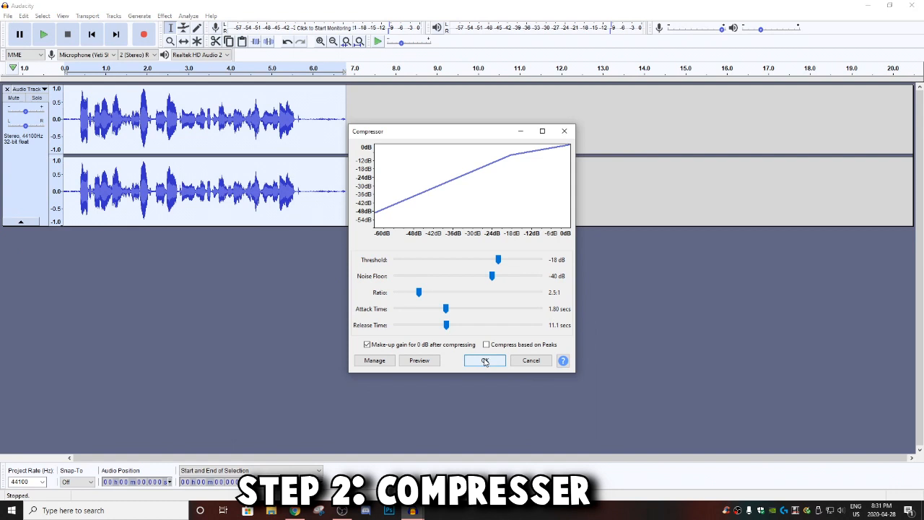
click(485, 361)
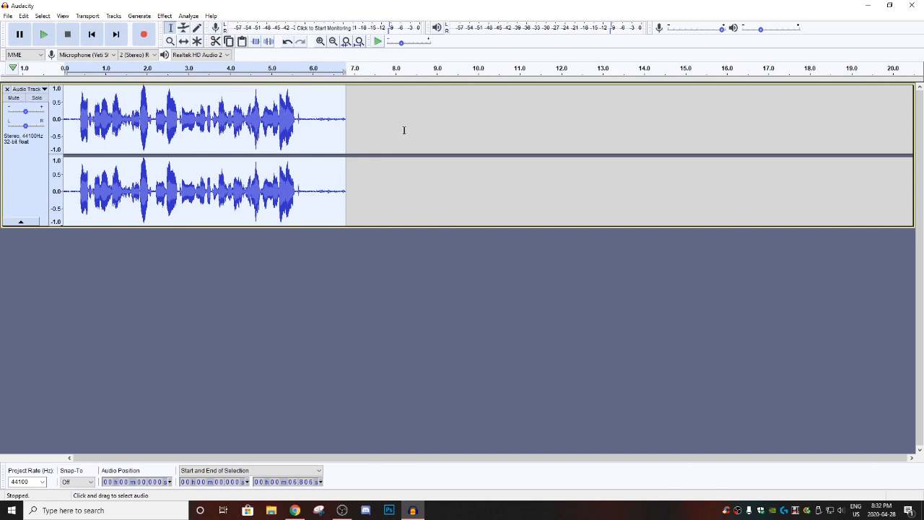
mouse_move(427, 153)
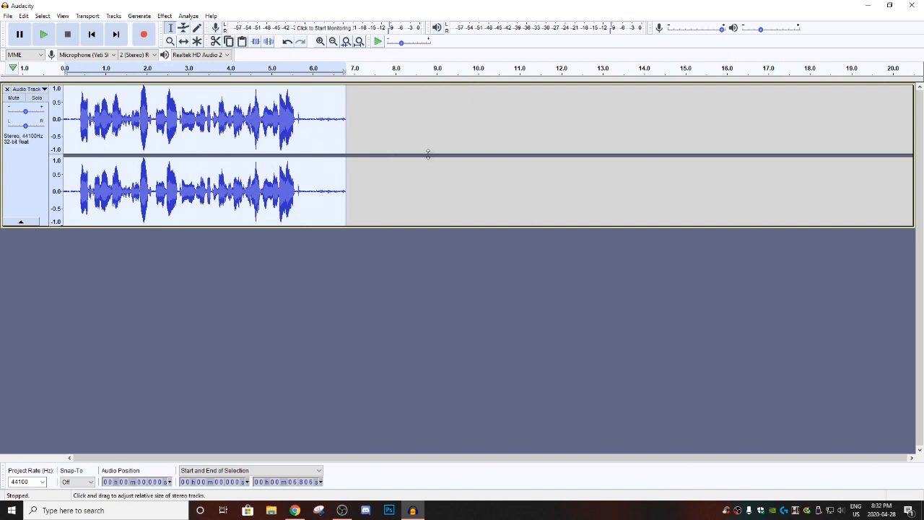
Bring up the Effect menu over the compressed voice clip.
click(396, 119)
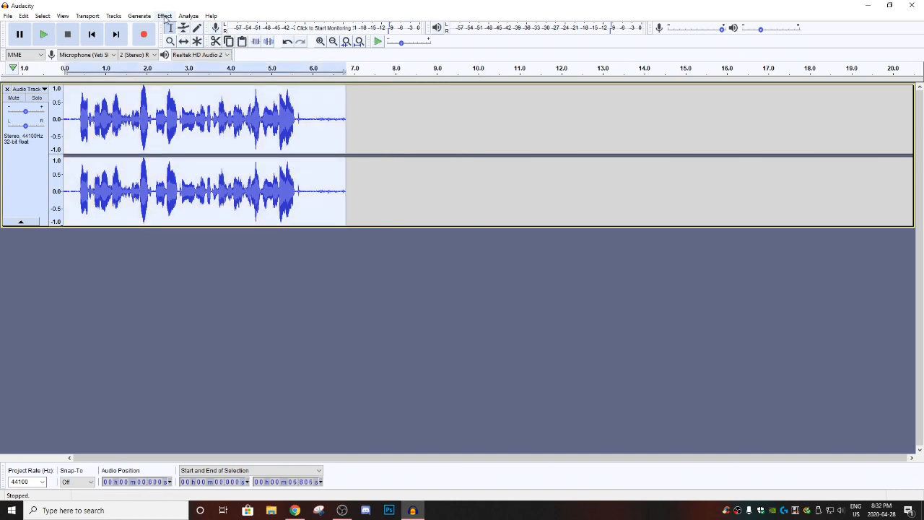
click(165, 15)
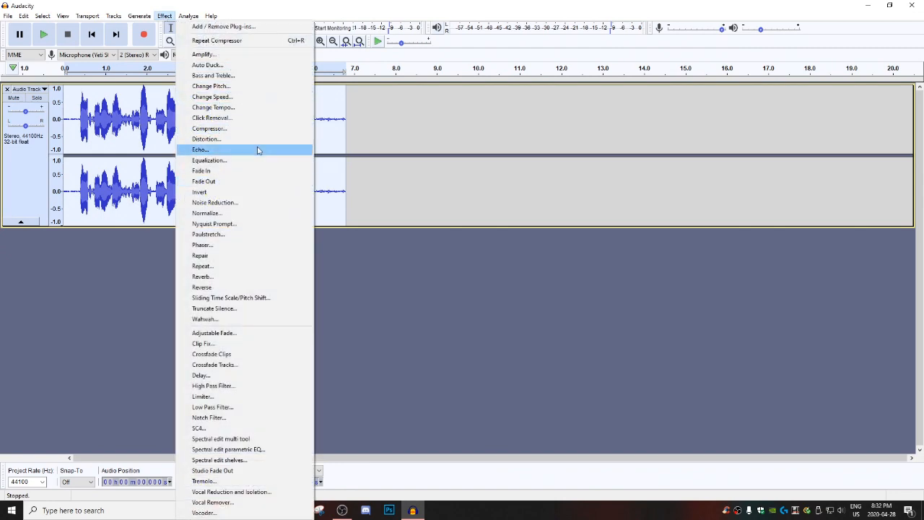
Apply Equalization with the Treble Boost preset curve to the voice clip.
click(209, 159)
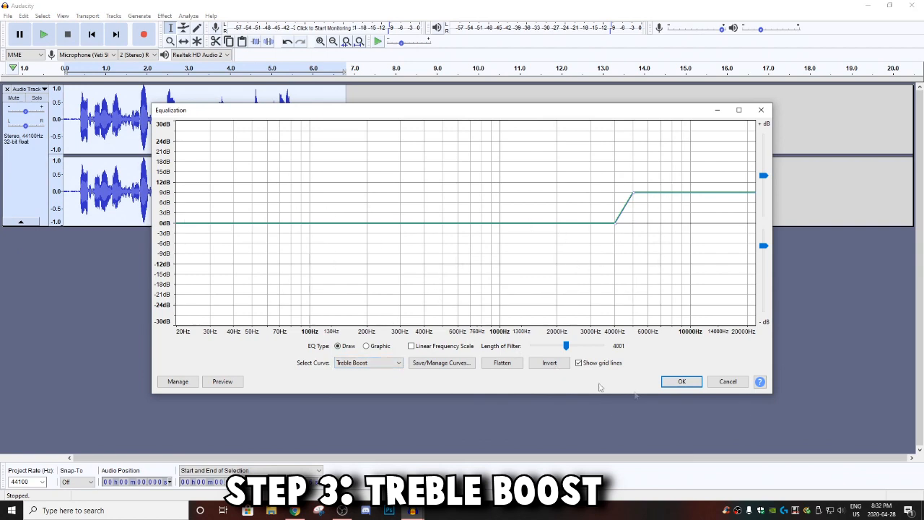
click(681, 381)
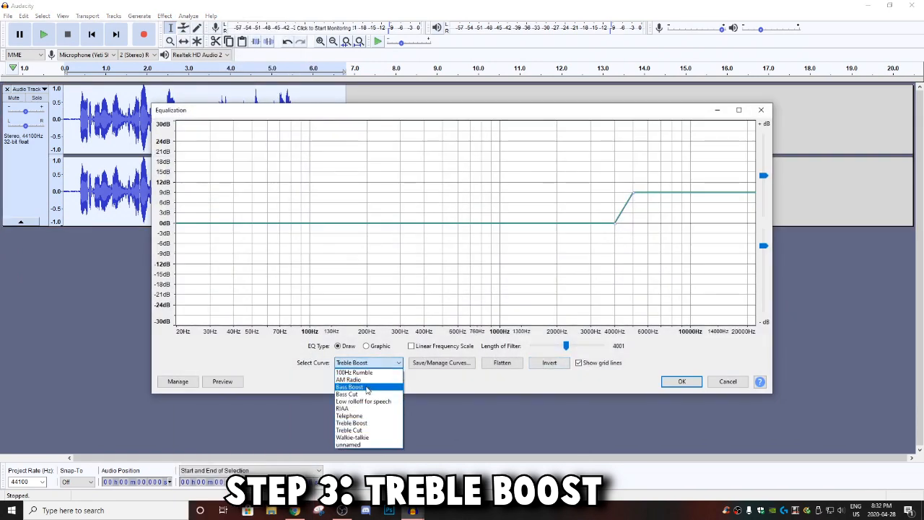
click(350, 387)
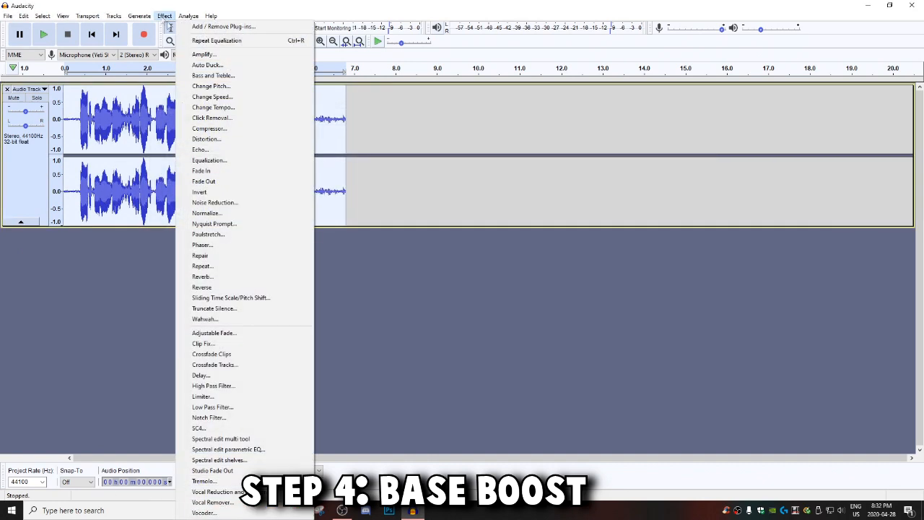
mouse_move(223, 148)
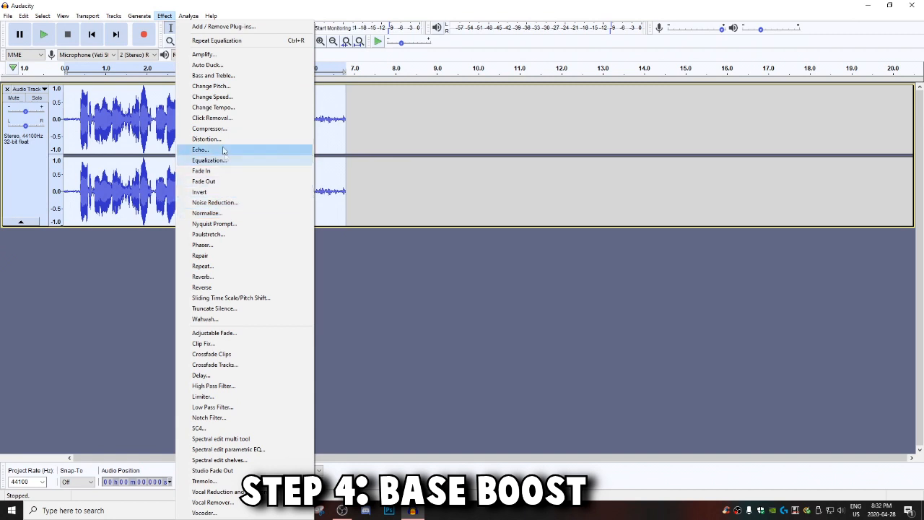
mouse_move(213, 309)
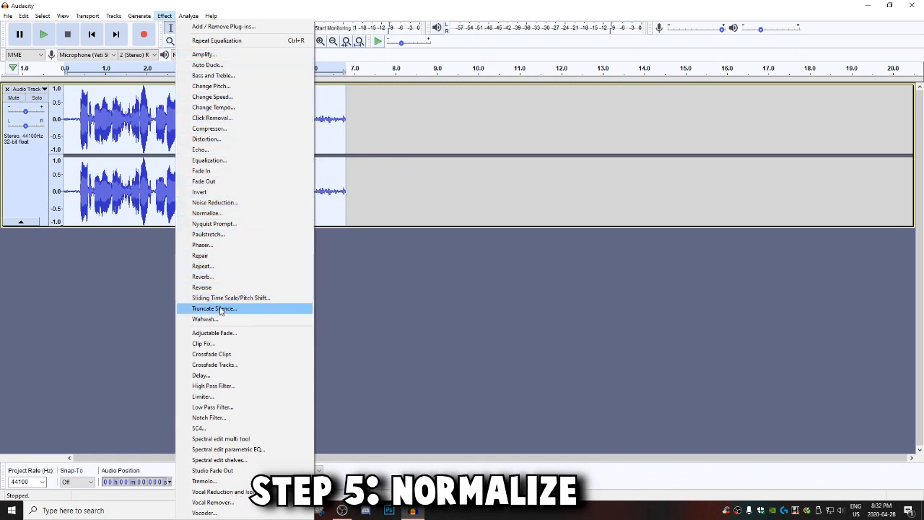
Apply a second Normalize pass, keeping the default maximum amplitude.
click(208, 213)
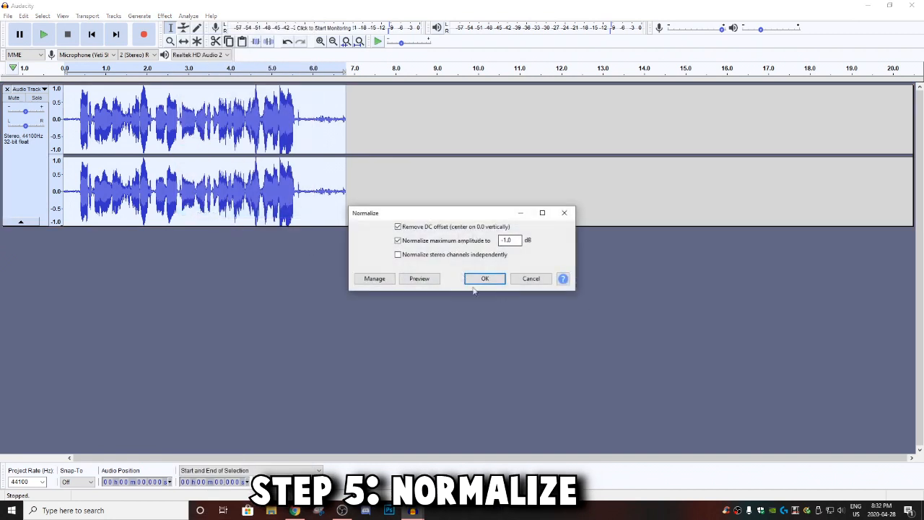
click(486, 279)
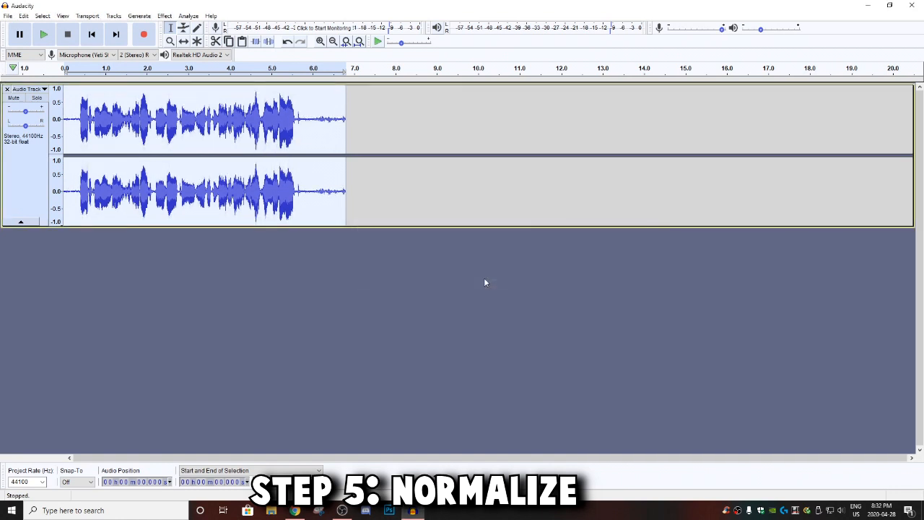